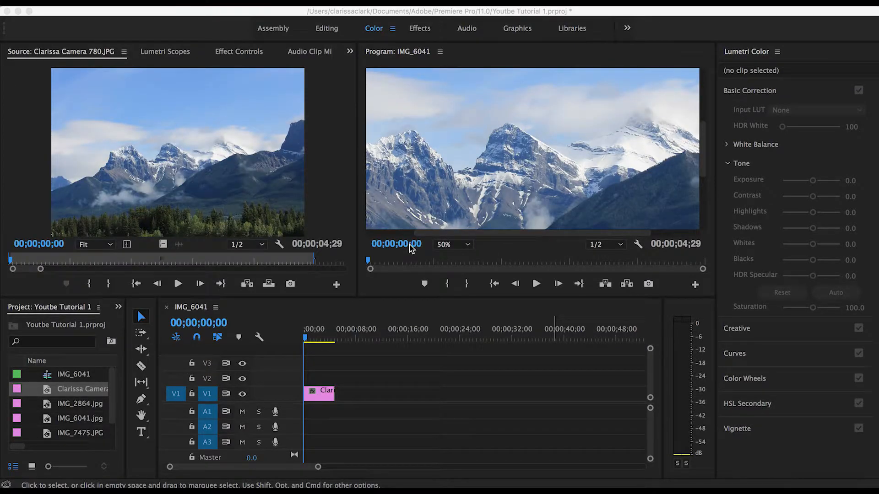
mouse_move(168, 73)
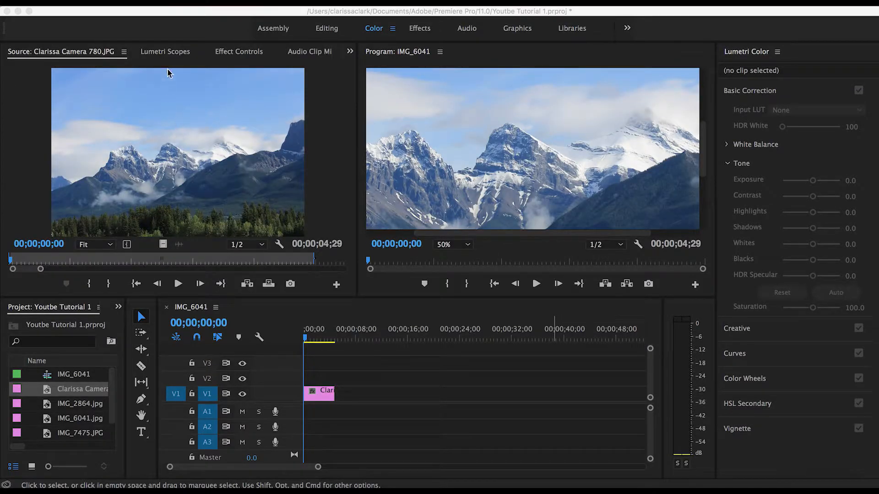
mouse_move(244, 52)
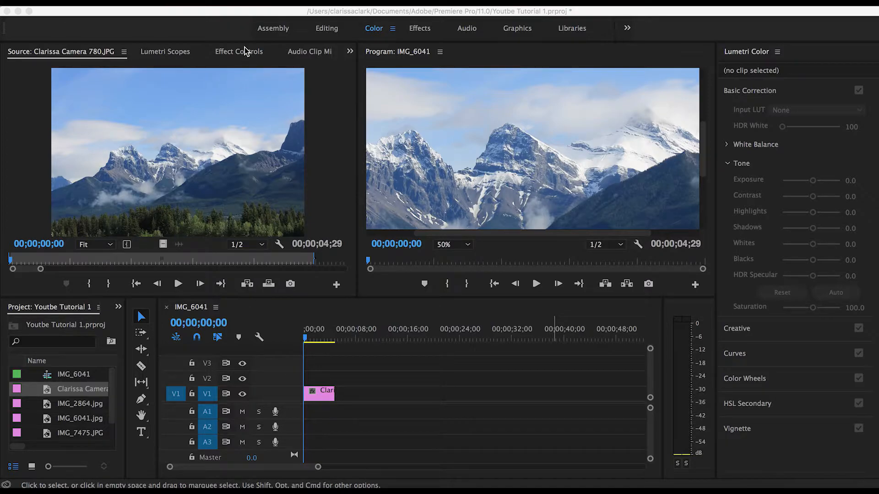
Show Effect Controls for the Clarissa Camera 780.JPG clip and expand its Motion properties
left_click(239, 50)
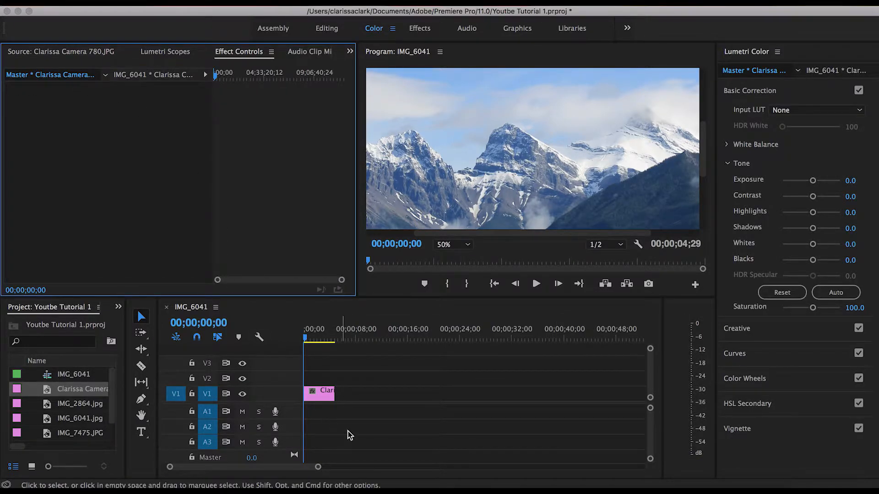
left_click(319, 390)
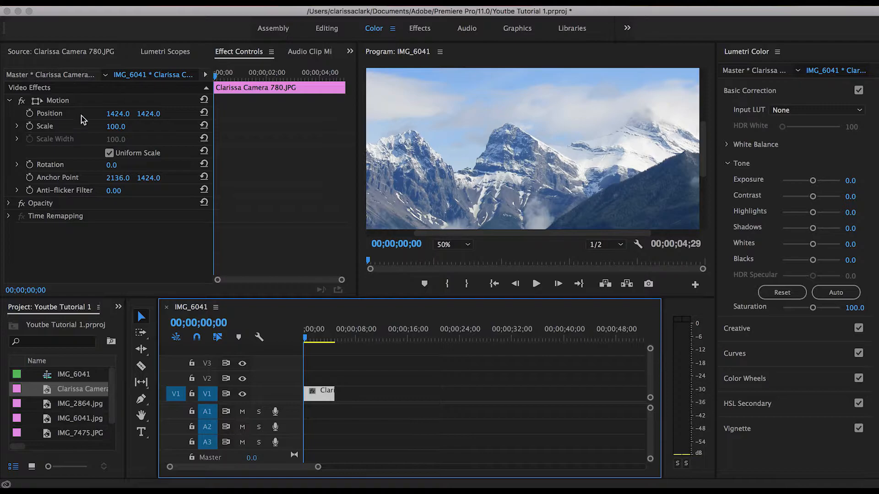
mouse_move(30, 123)
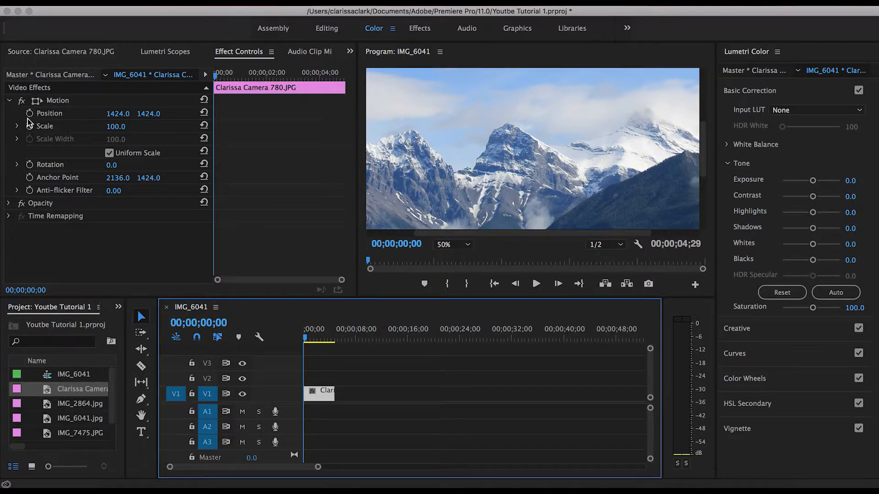
left_click(9, 100)
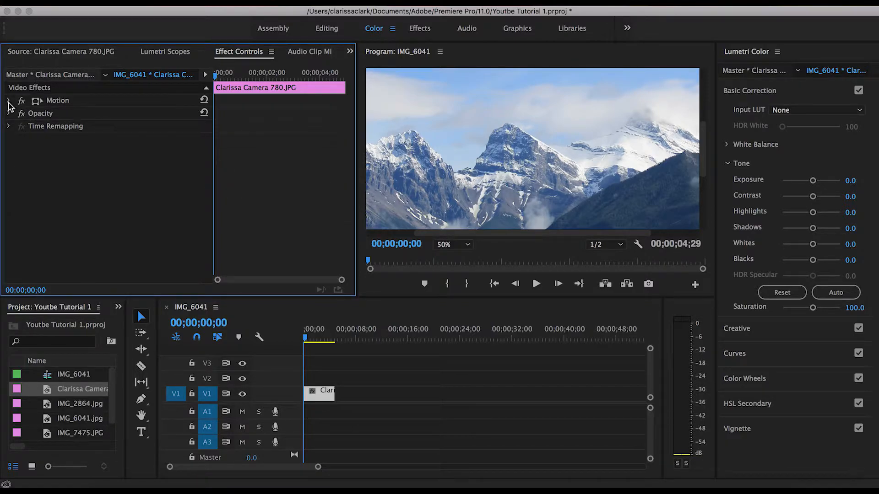
left_click(9, 100)
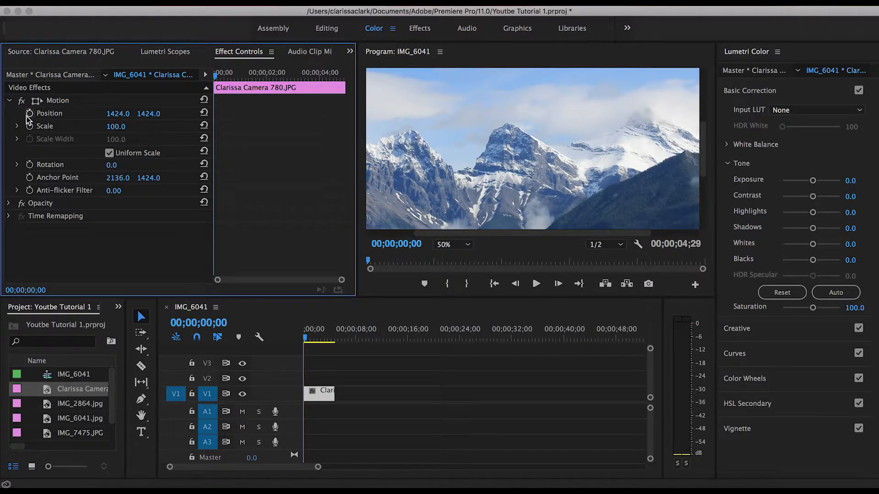
Set a Position keyframe at 00;00;00;00 and scrub horizontal position to about 2499
left_click(49, 113)
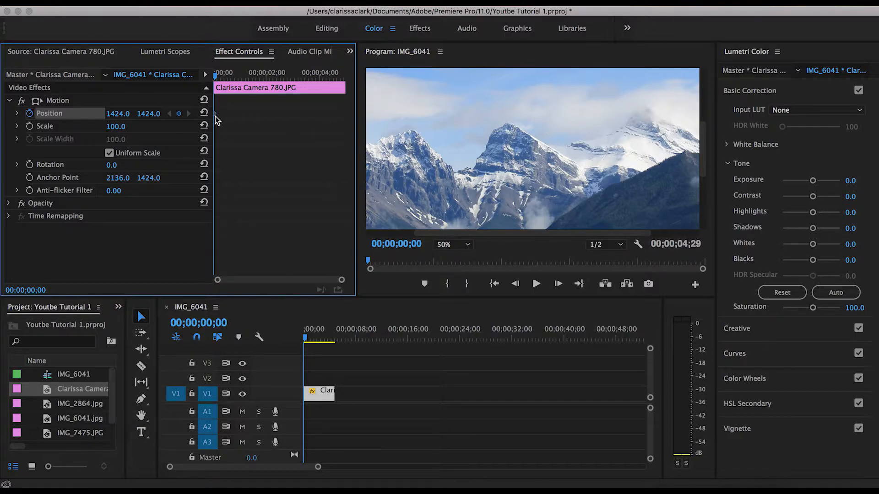
mouse_move(52, 187)
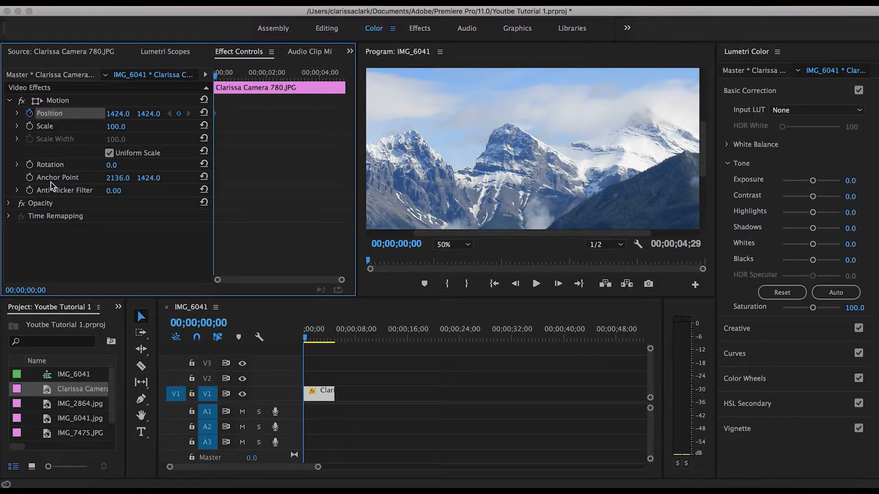
mouse_move(118, 114)
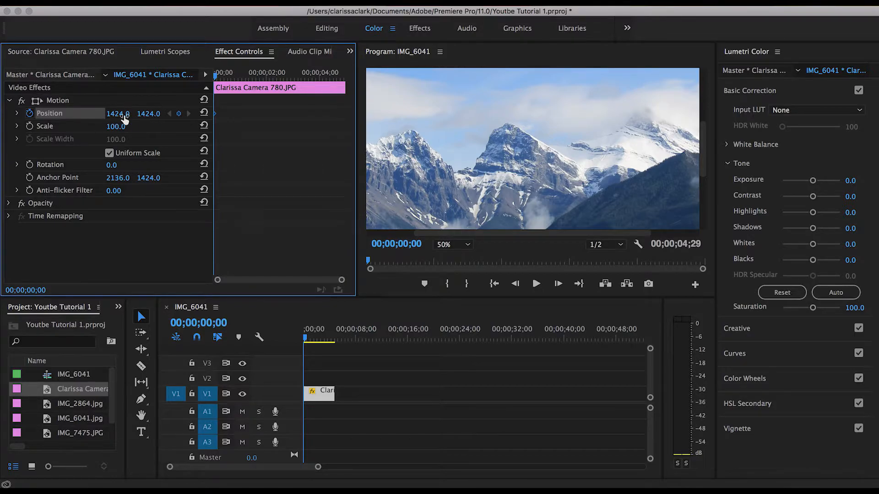
left_click_drag(118, 113, 116, 113)
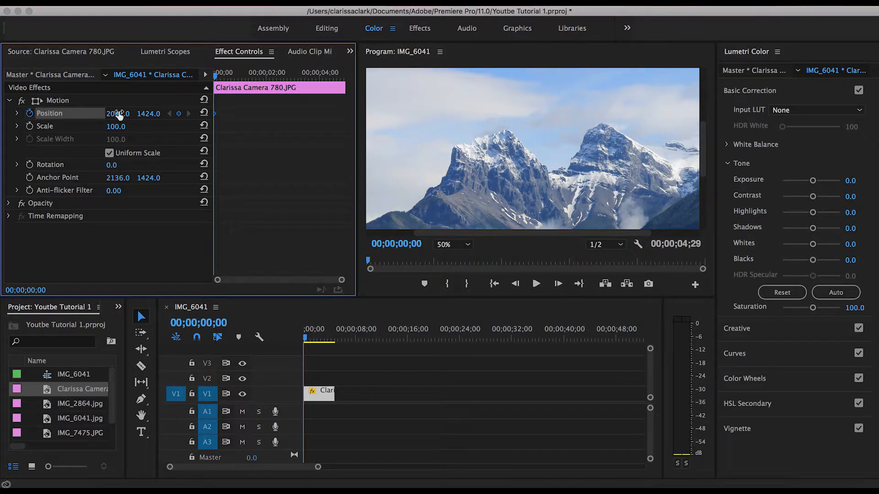
left_click_drag(118, 113, 145, 113)
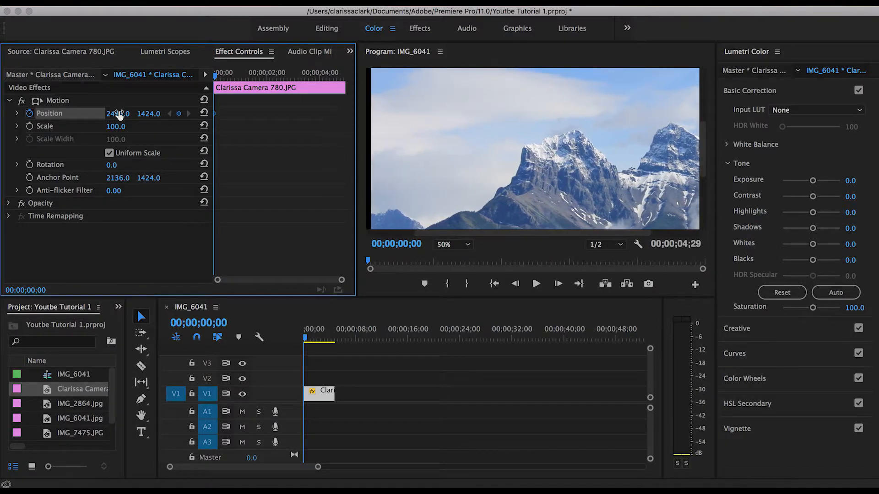
left_click_drag(118, 113, 123, 113)
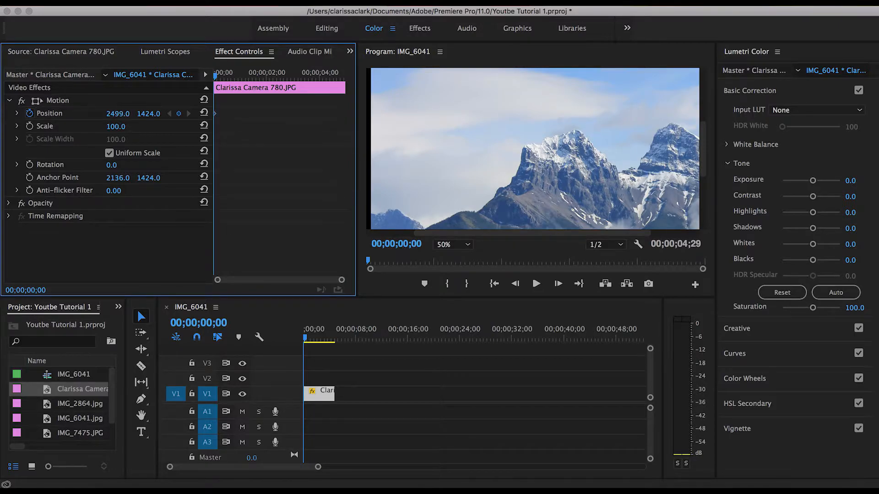
Ease the horizontal Position back to 2451.0
left_click(50, 113)
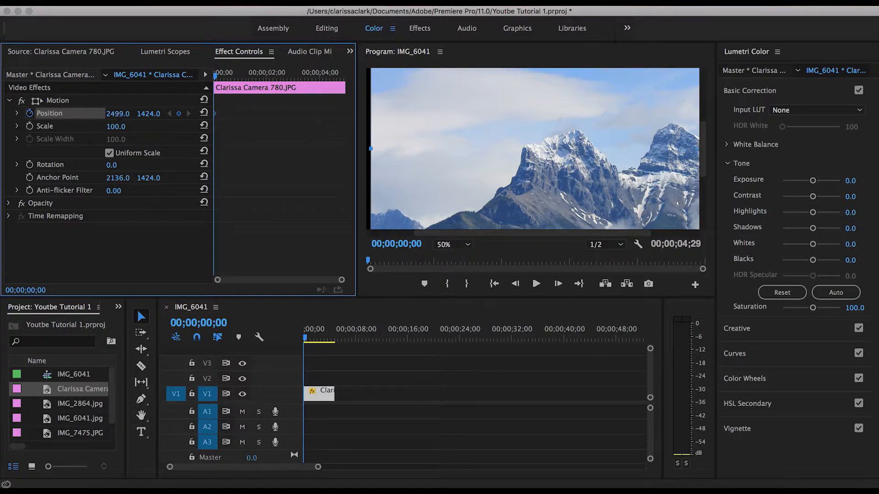
left_click_drag(117, 113, 107, 113)
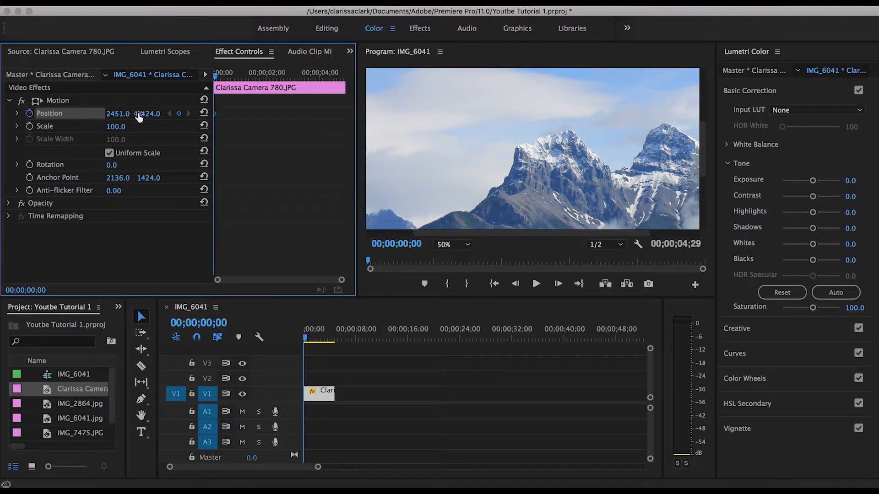
left_click(535, 284)
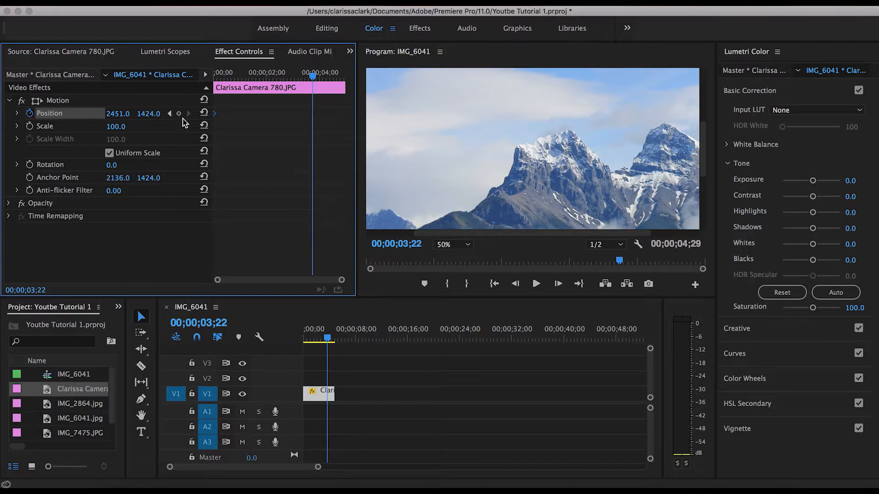
mouse_move(179, 113)
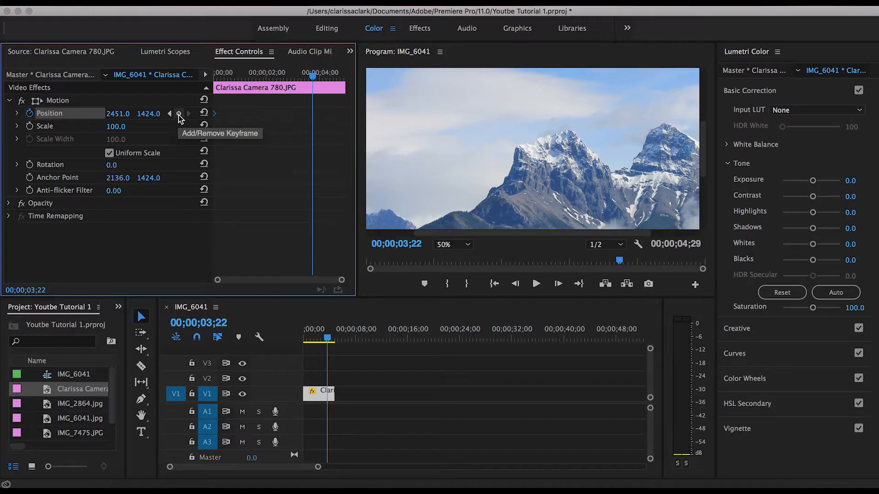
mouse_move(178, 116)
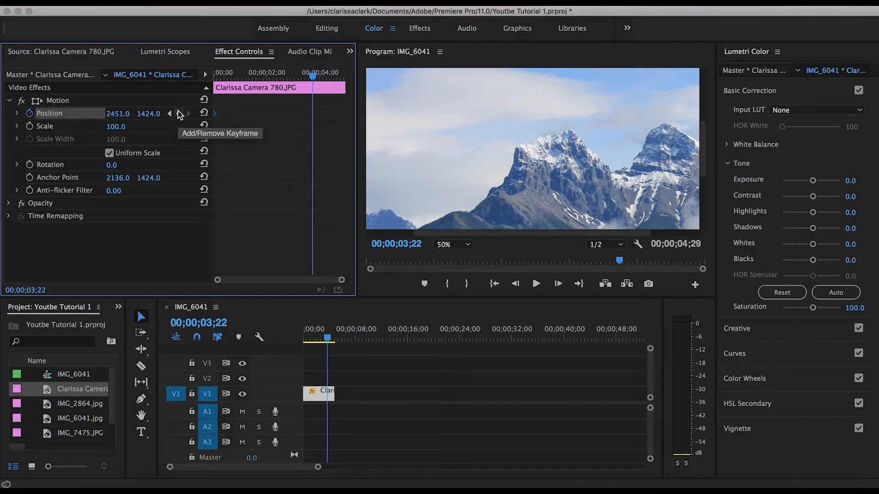
Add a Position keyframe at 00;00;03;22 and return the playhead to the start
left_click(179, 113)
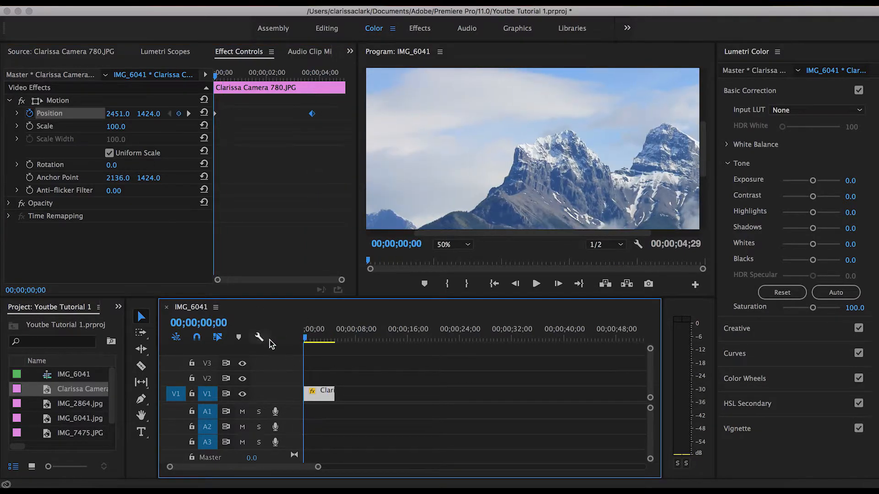
left_click(534, 283)
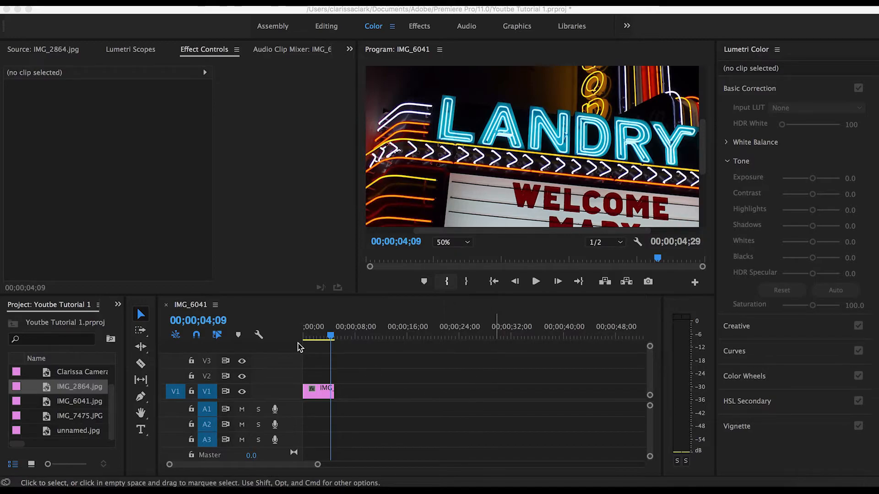
Select the IMG_2864.jpg clip on V1 and expand its Motion properties
left_click(318, 389)
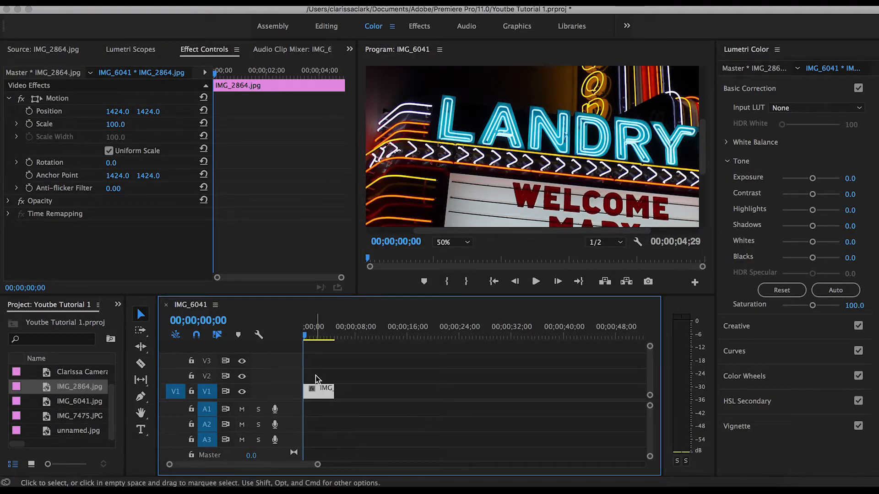
mouse_move(194, 56)
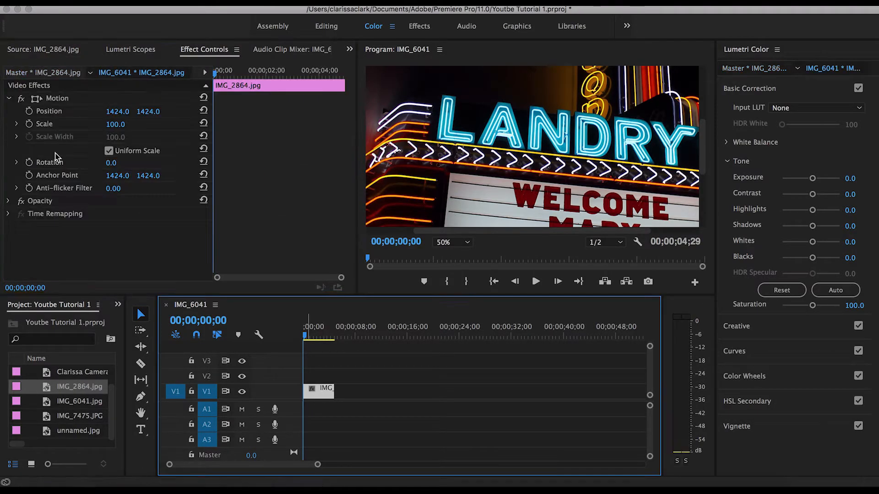
mouse_move(29, 110)
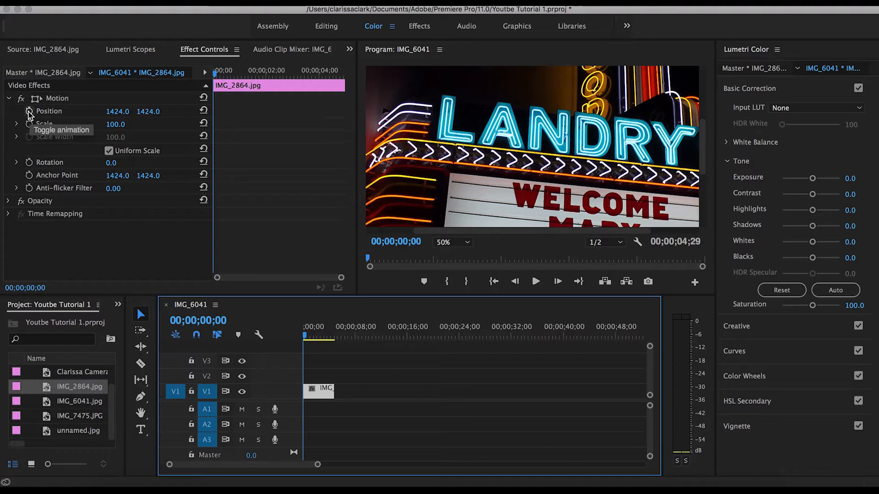
left_click(10, 99)
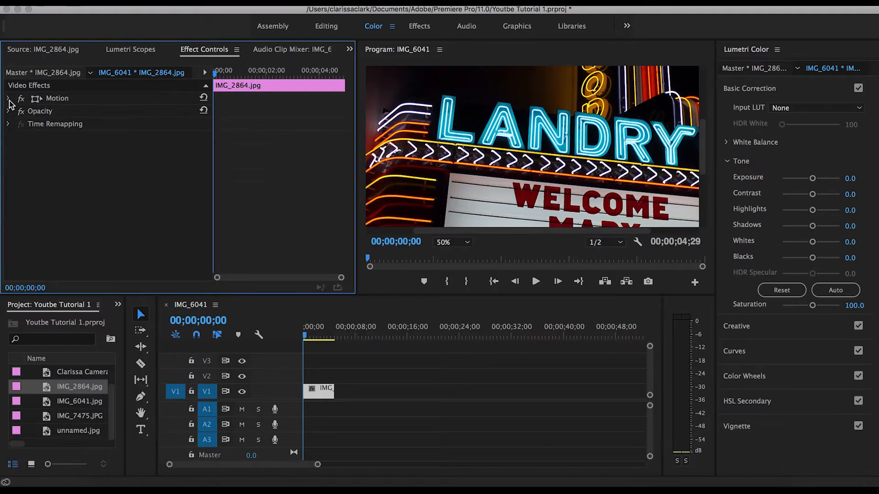
left_click(9, 97)
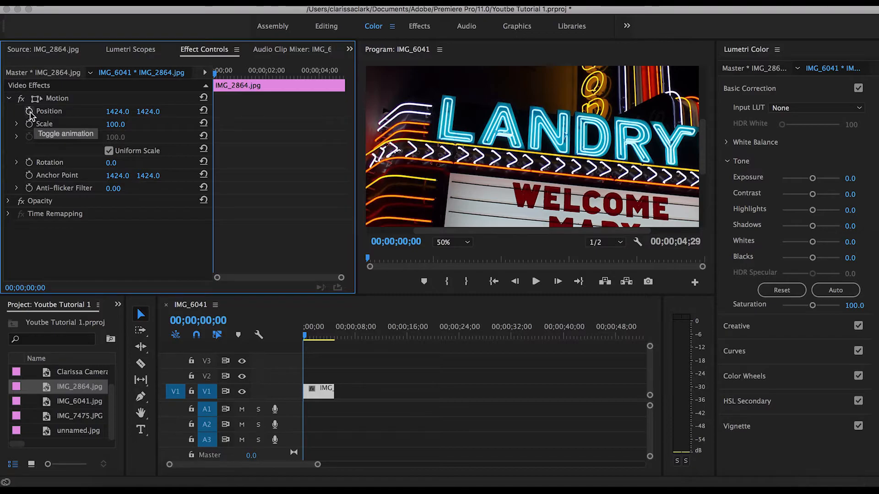
Keyframe Position at the start with vertical value 2326, then preview playback
left_click(30, 111)
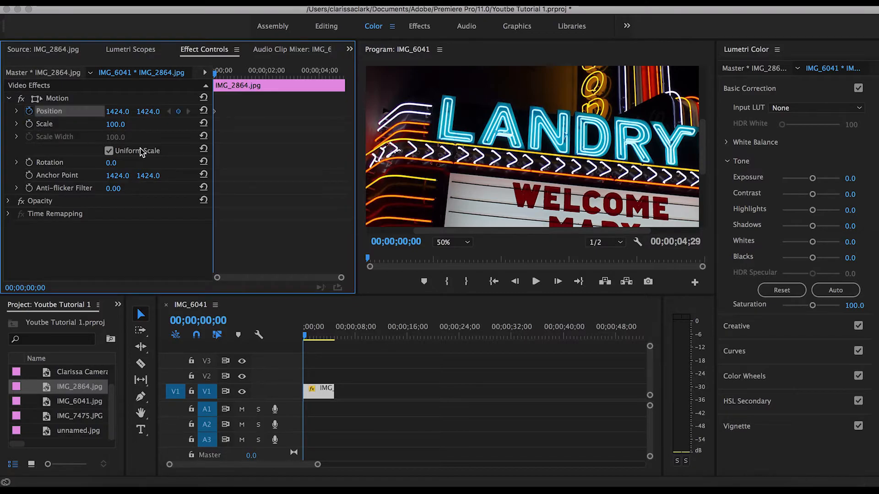
mouse_move(216, 116)
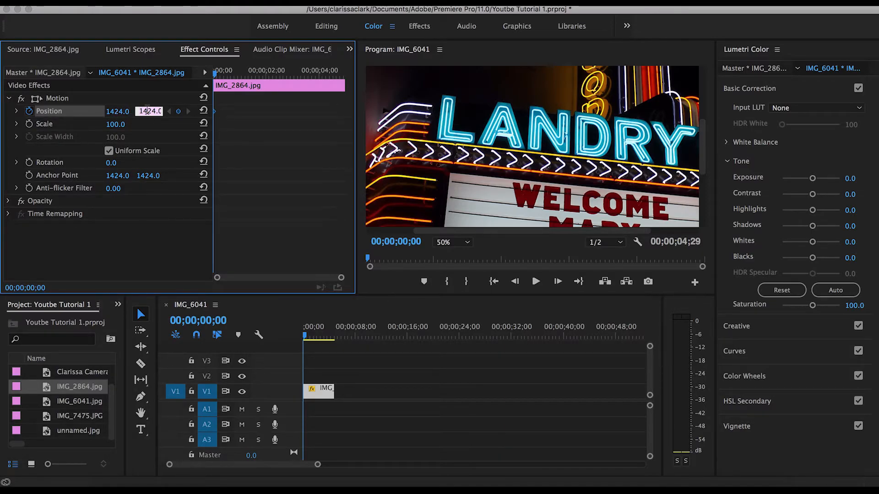
left_click(118, 110)
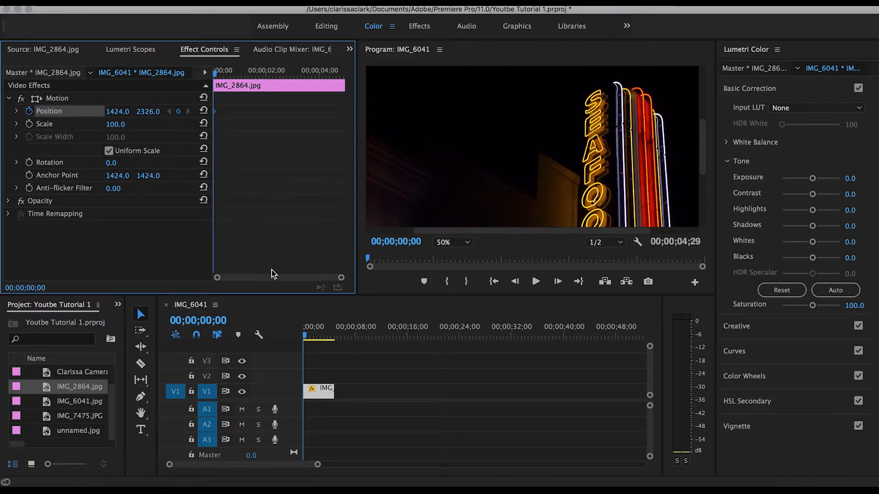
left_click(534, 281)
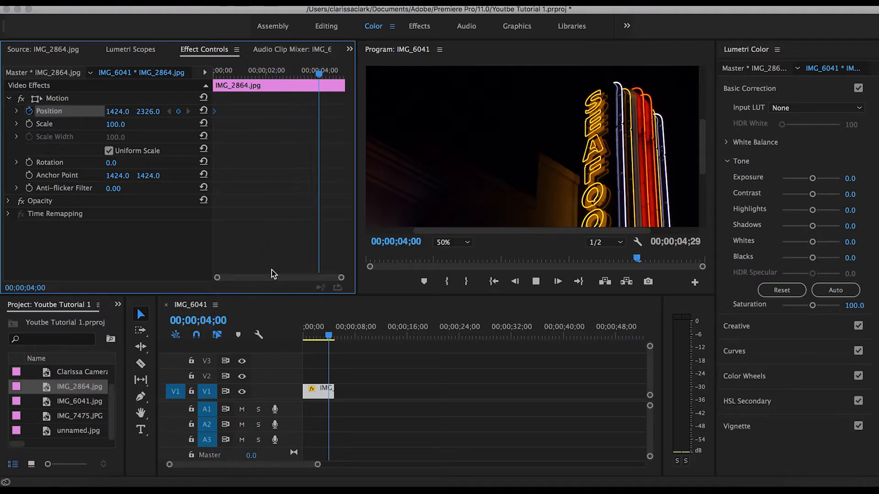
Stop near 00;00;04;16, add a second Position keyframe, then return to start
left_click(557, 281)
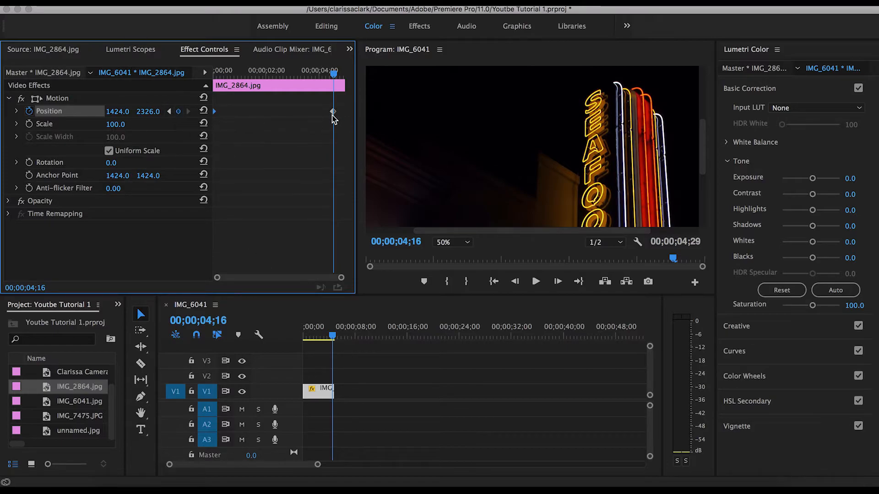
left_click(333, 111)
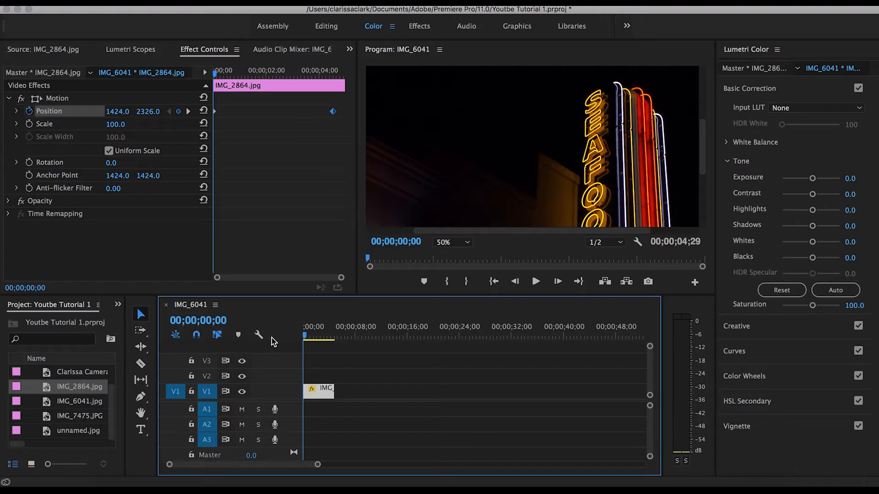
left_click(534, 281)
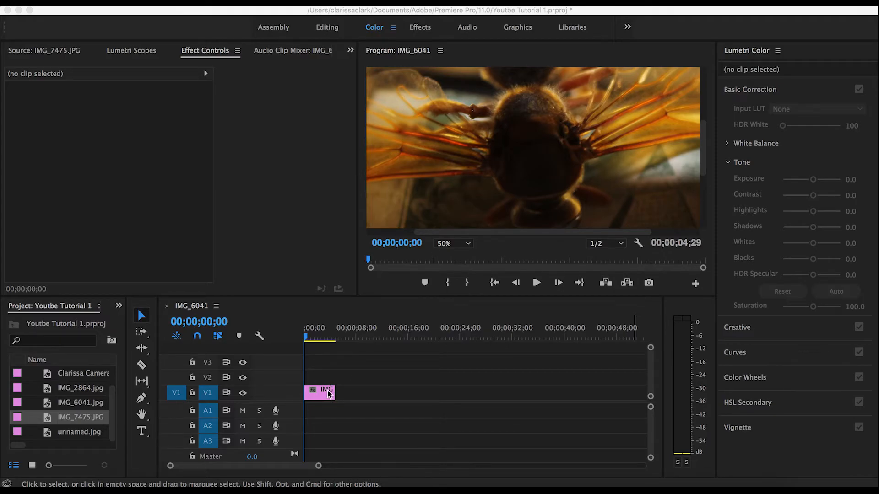
mouse_move(328, 402)
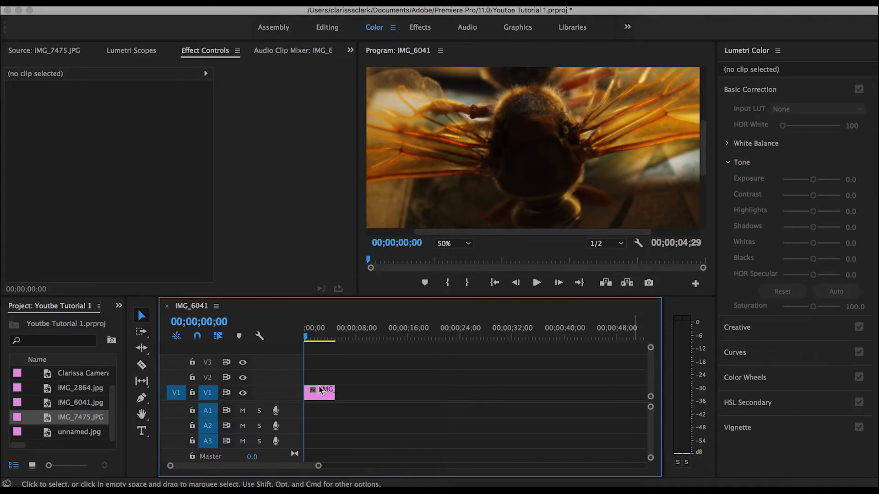
Select the IMG_7475.JPG bee clip on V1 to show its Motion properties
left_click(320, 390)
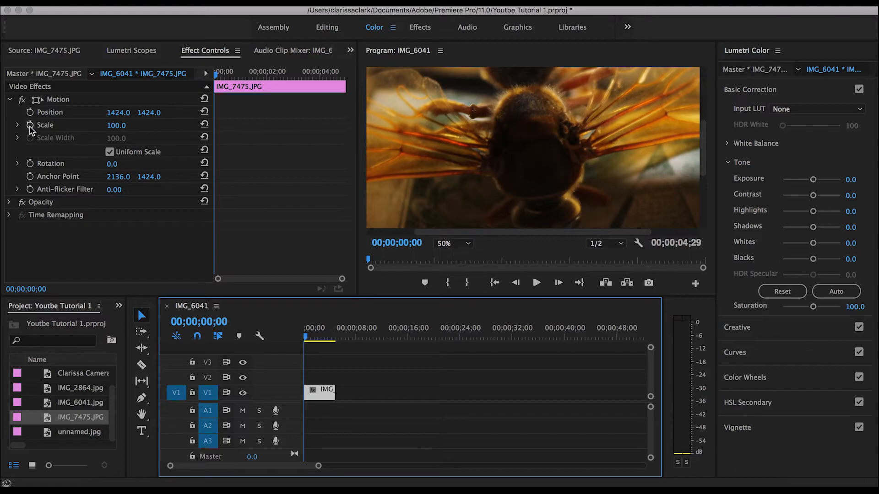
mouse_move(29, 125)
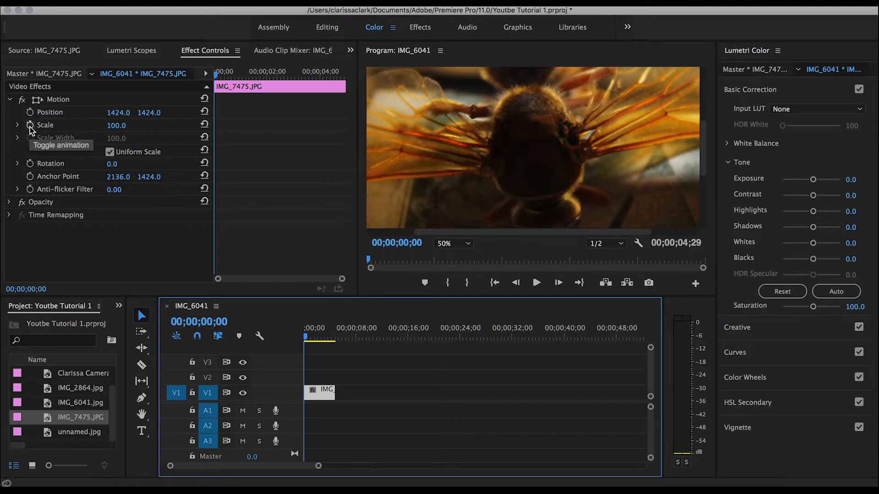
Keyframe Scale at 100 on the first frame and 343 at 00;00;03;29
left_click(30, 125)
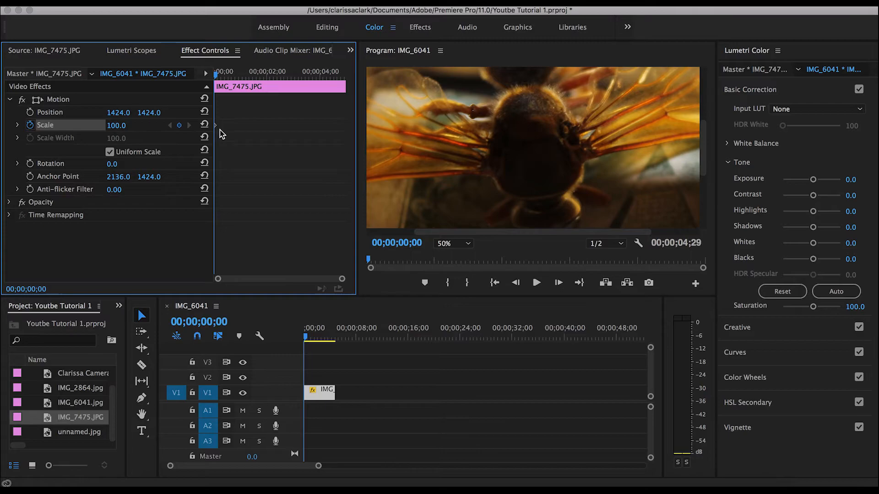
mouse_move(218, 132)
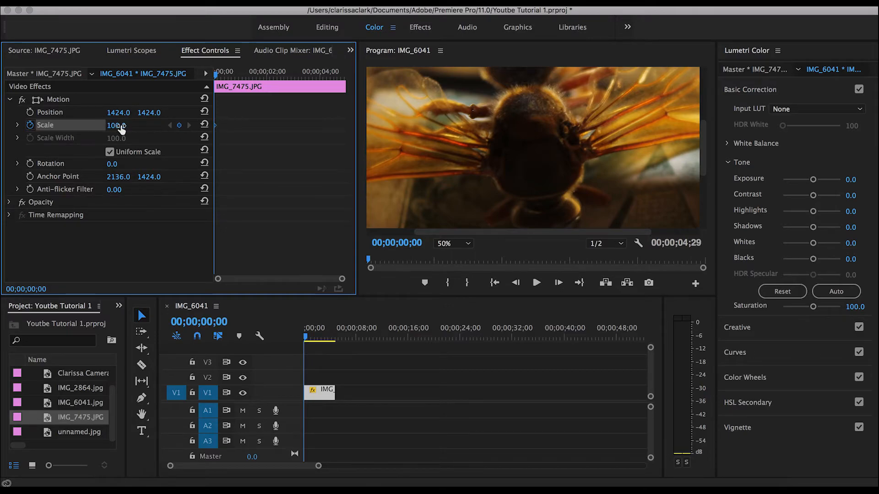
left_click_drag(112, 125, 132, 125)
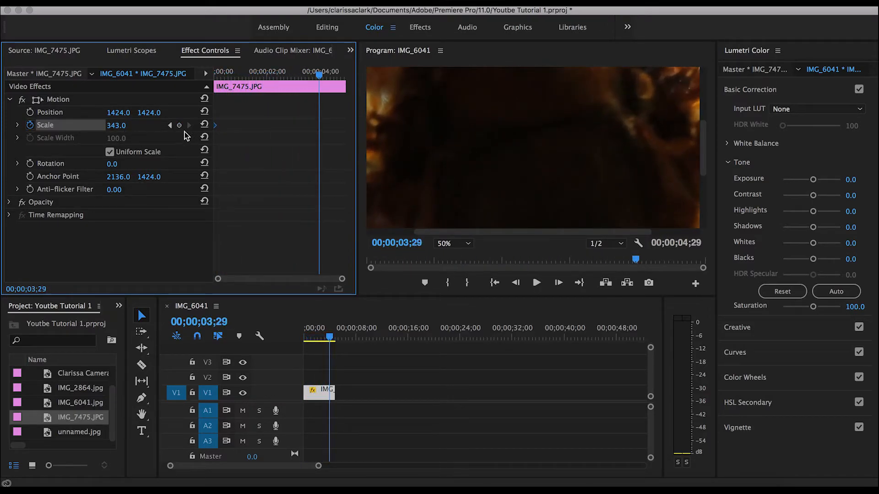
left_click(180, 125)
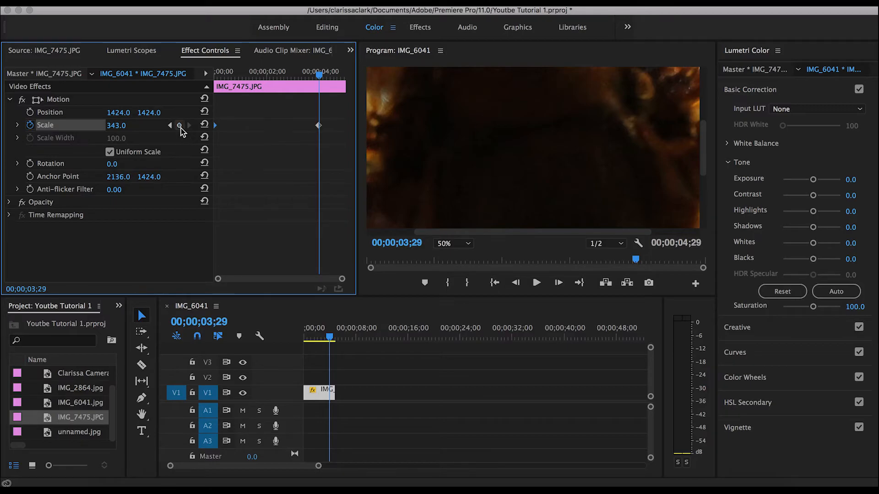